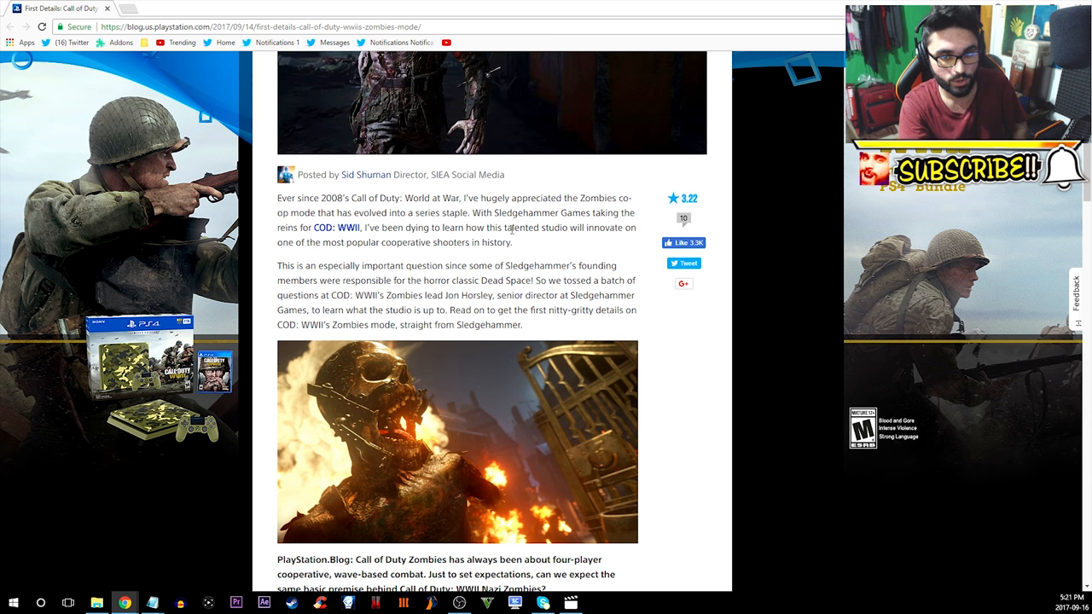
pyautogui.moveTo(475, 242)
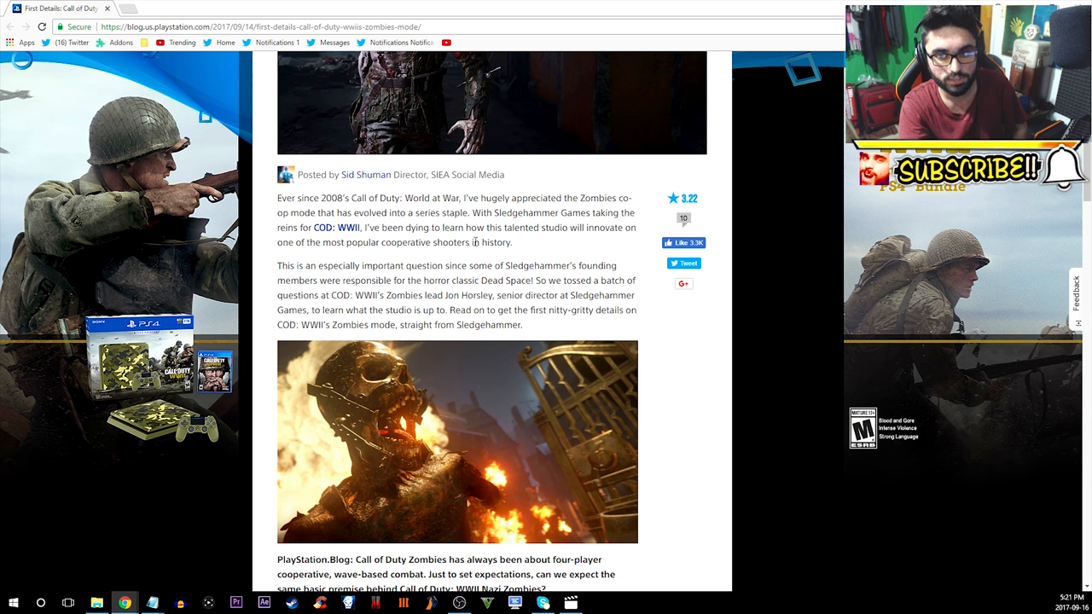
pyautogui.moveTo(419, 275)
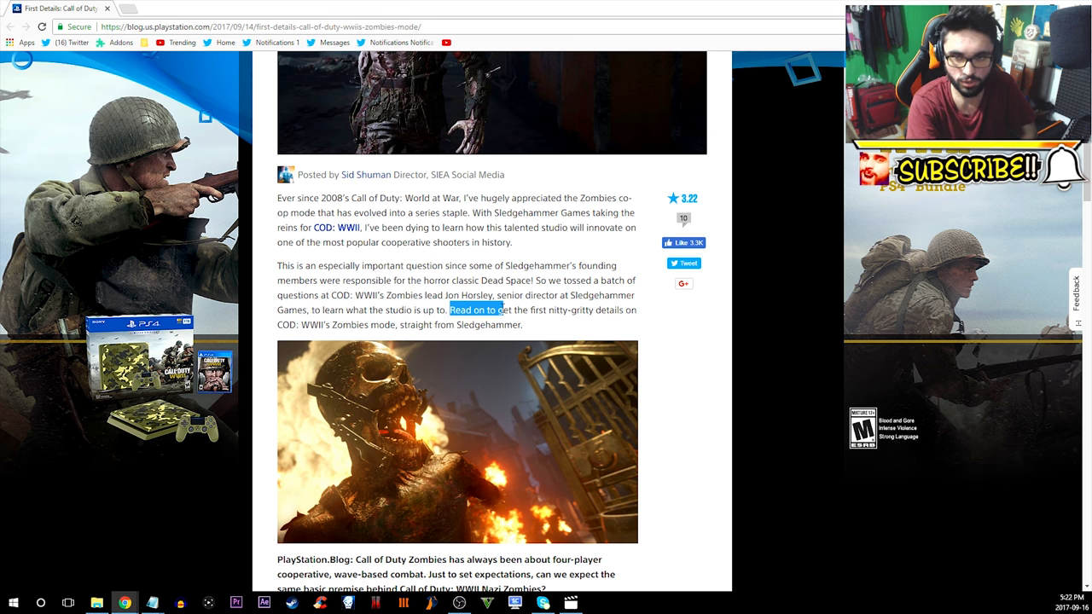
# Step: Scroll through the Bavarian village answer down to the clock tower, sewers and laboratory question
pyautogui.moveTo(449, 310); pyautogui.dragTo(635, 309)
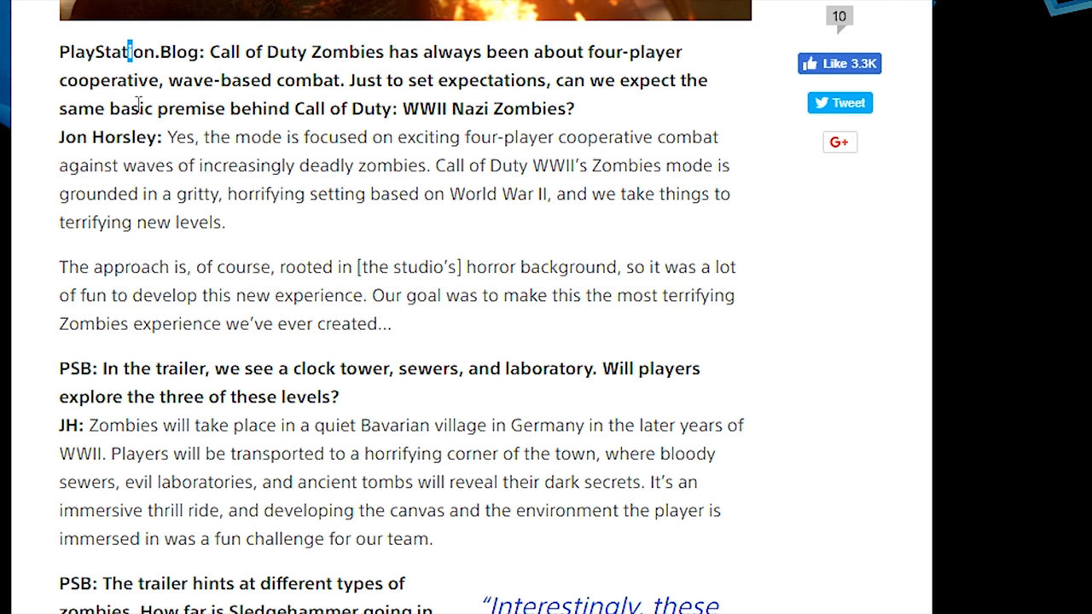
pyautogui.moveTo(362, 82)
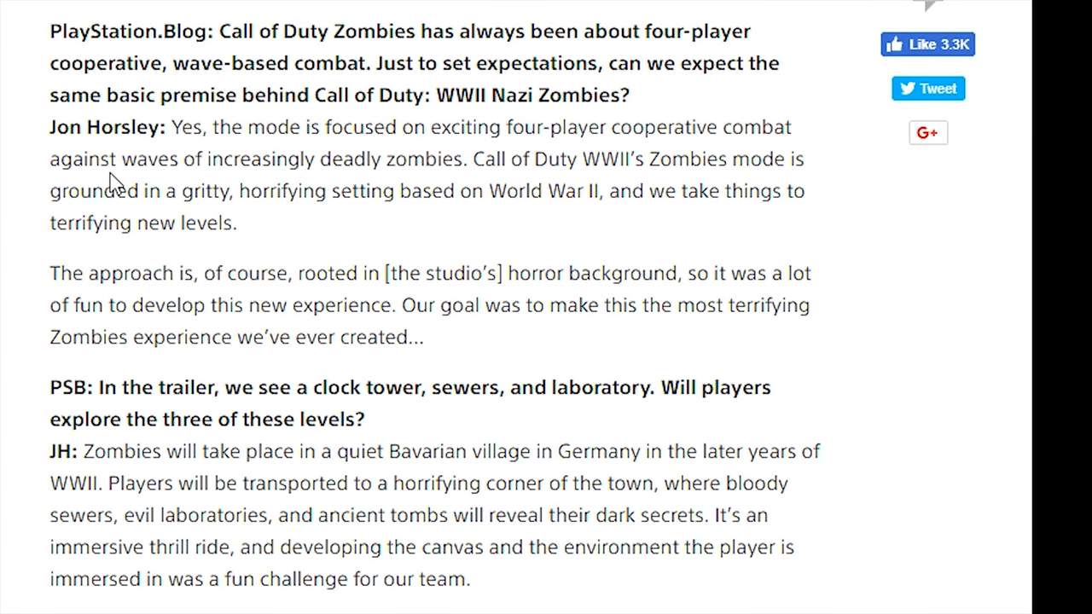
pyautogui.moveTo(376, 182)
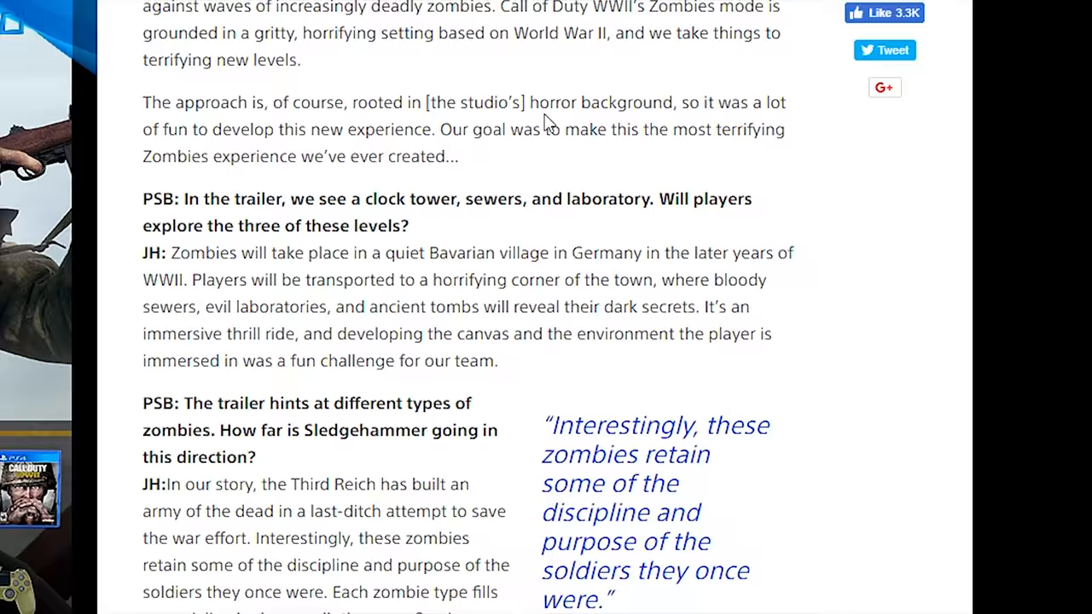
pyautogui.scroll(-3)
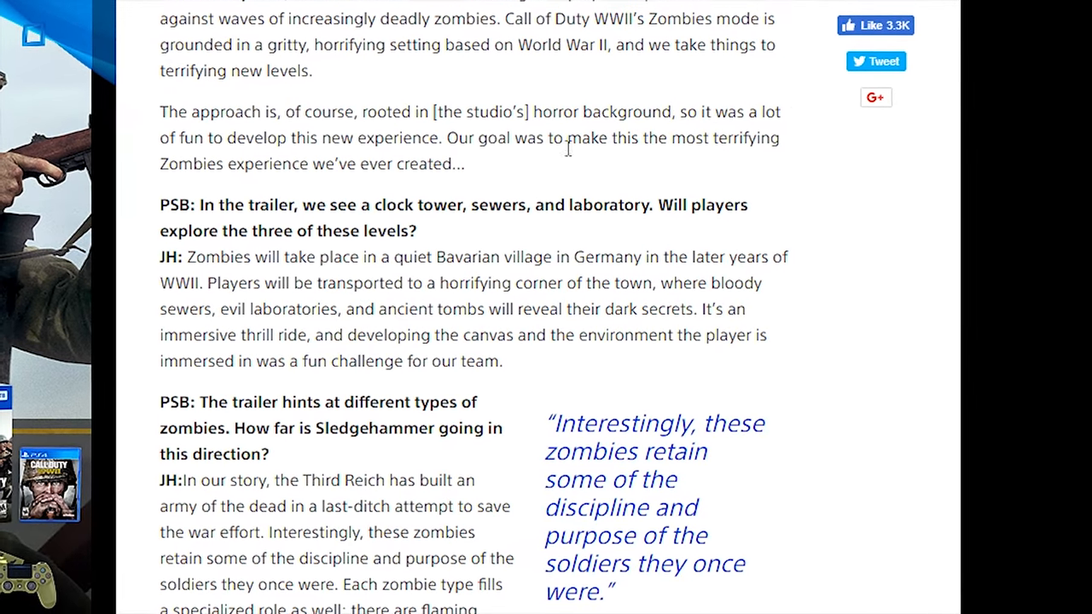
pyautogui.scroll(3)
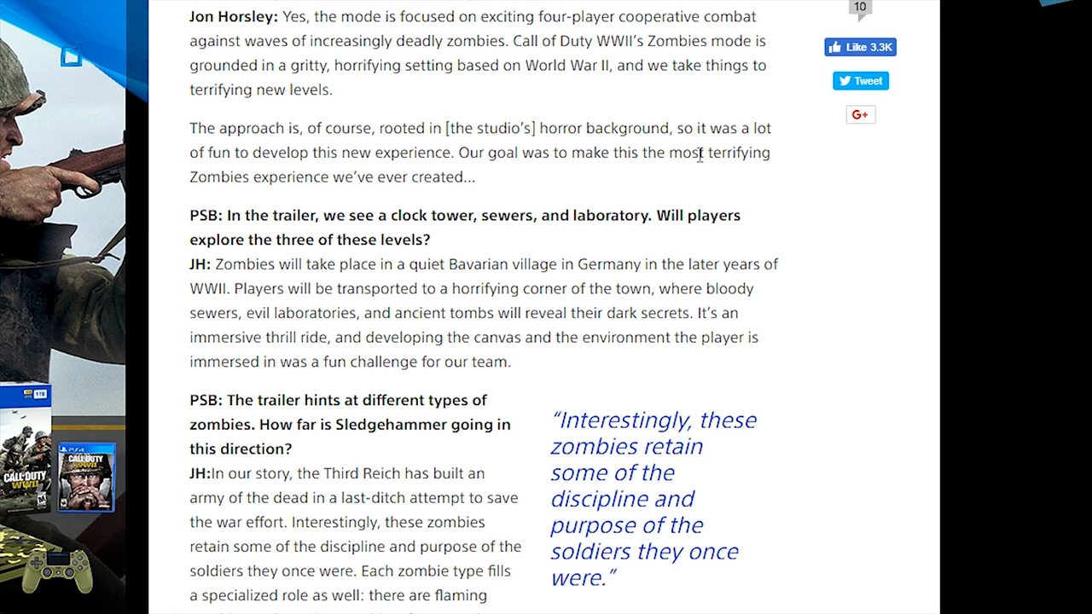
pyautogui.moveTo(410, 186)
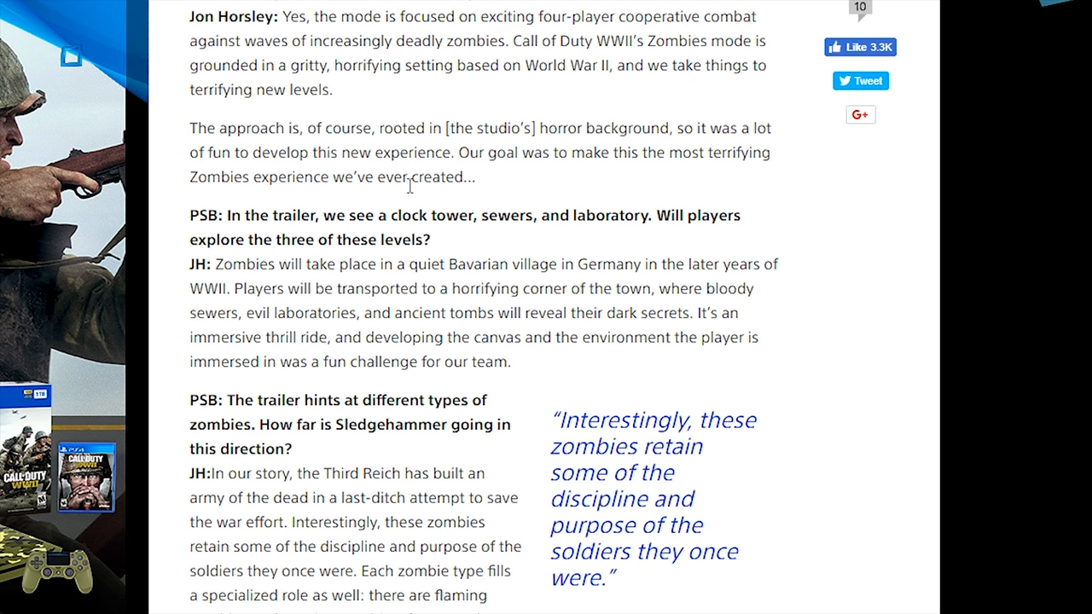
pyautogui.moveTo(239, 237)
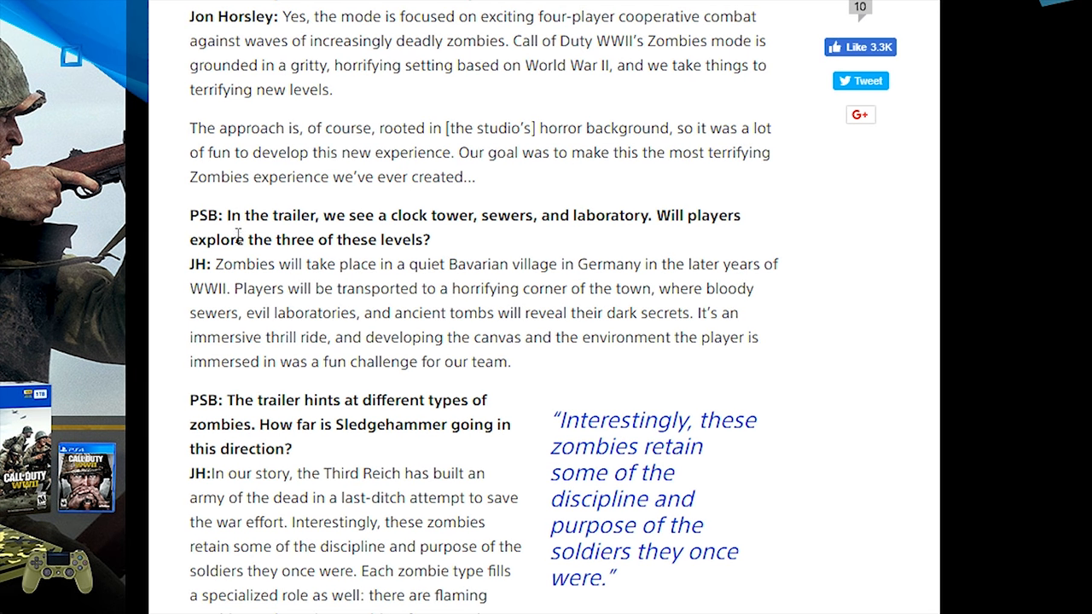
pyautogui.moveTo(329, 258)
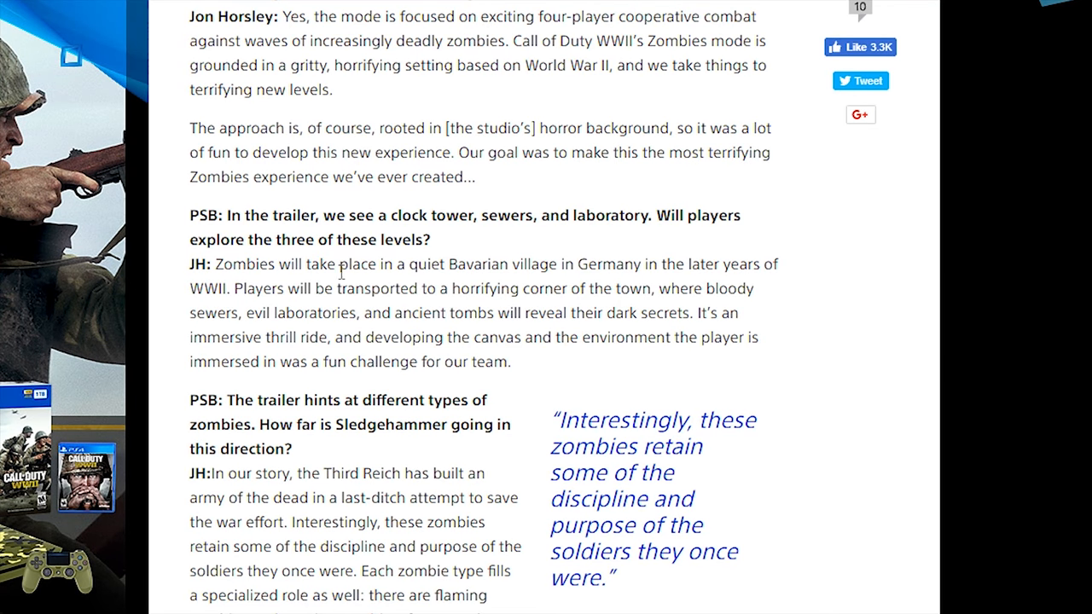
pyautogui.moveTo(463, 271)
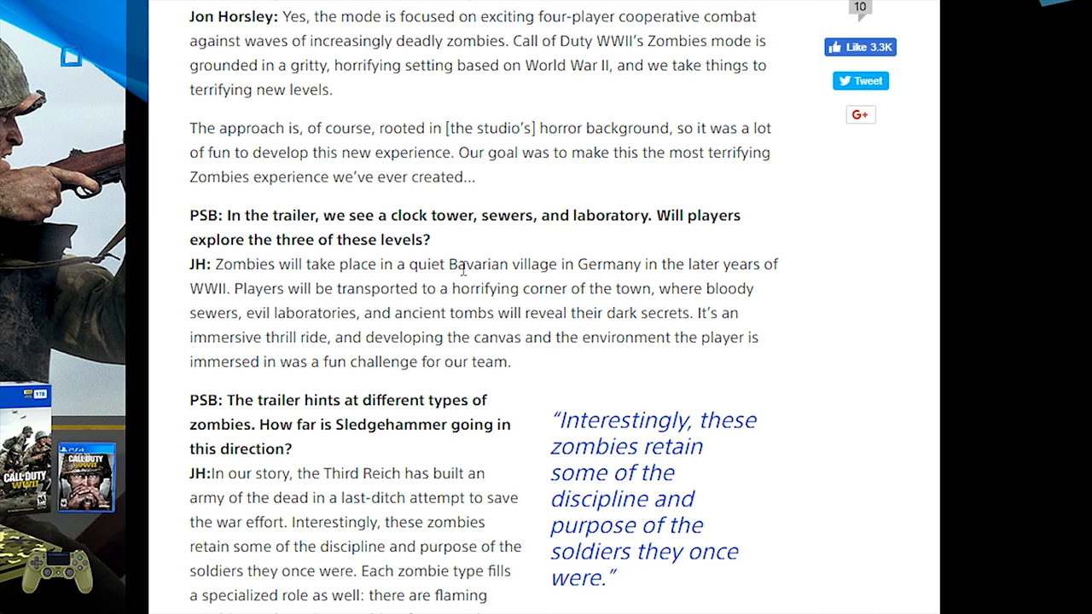
pyautogui.moveTo(324, 304)
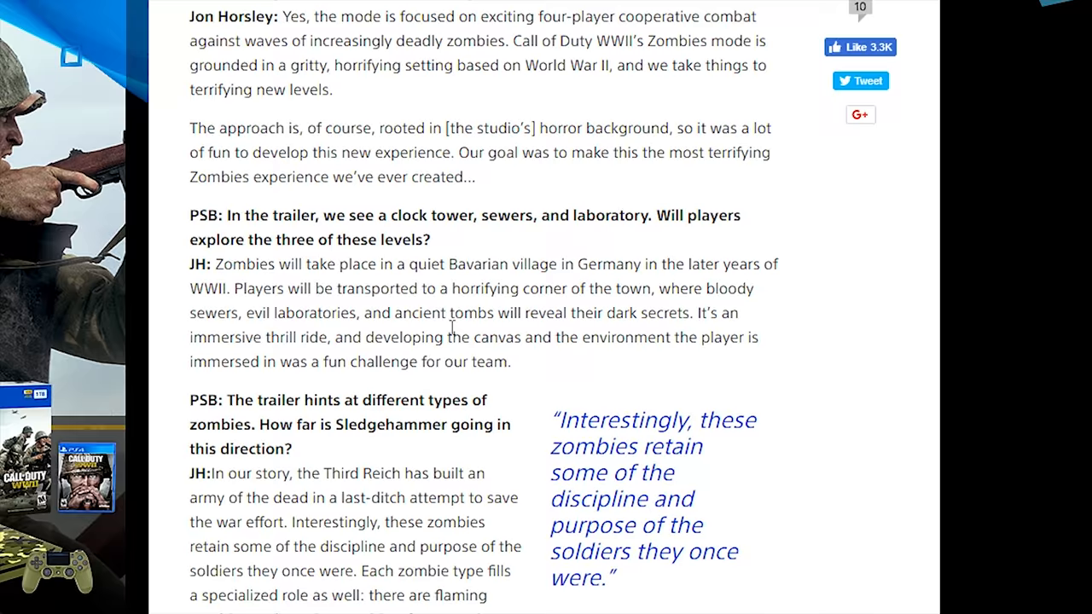
pyautogui.scroll(-3)
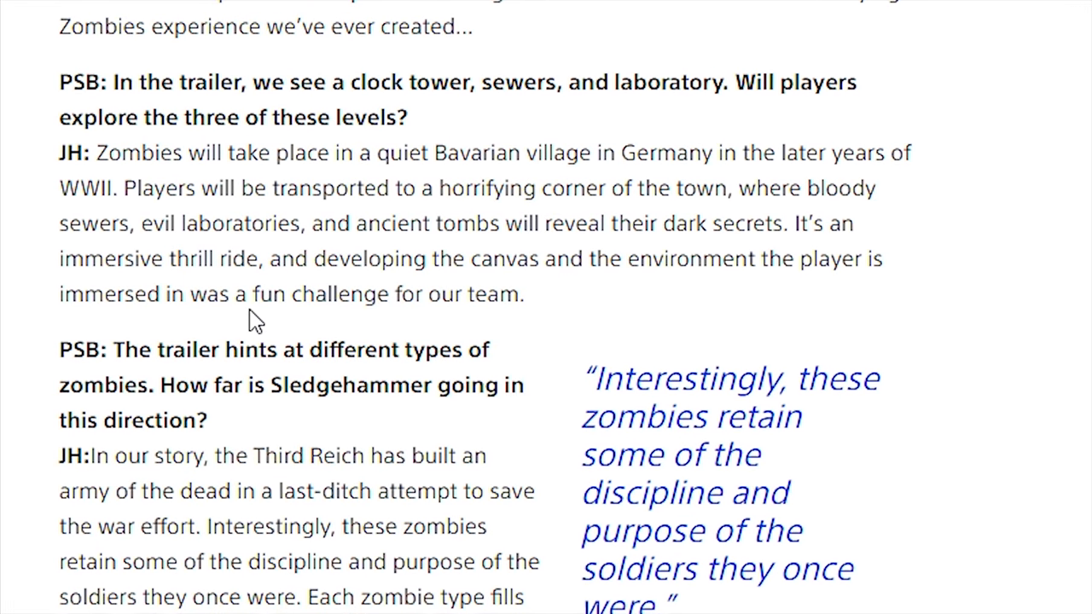
# Step: Scroll past the zombie-types answer to the saw-blade question on using the environment
pyautogui.scroll(-3)
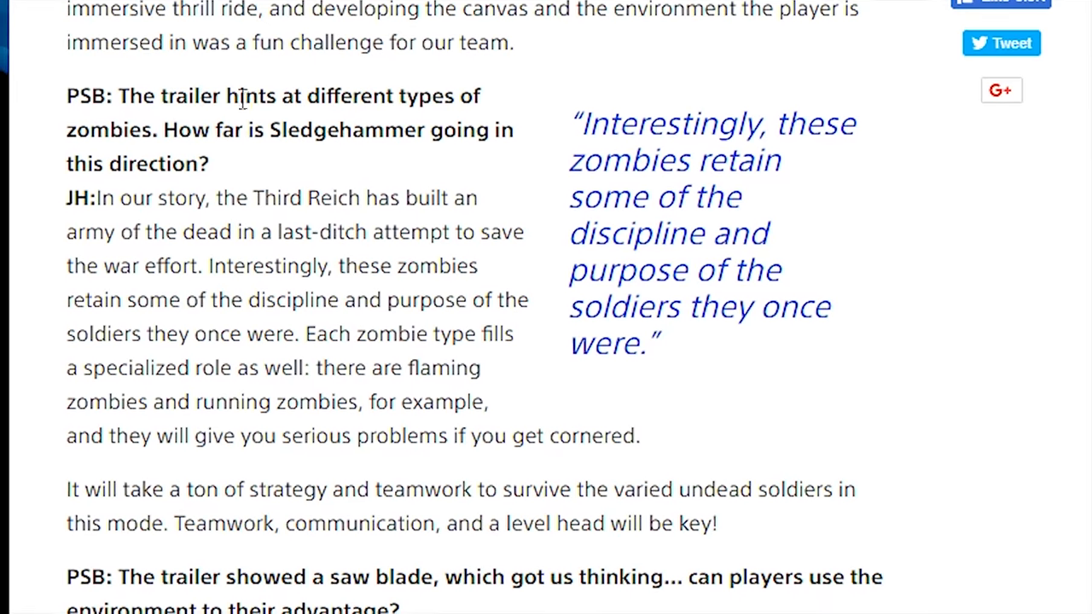
pyautogui.scroll(-3)
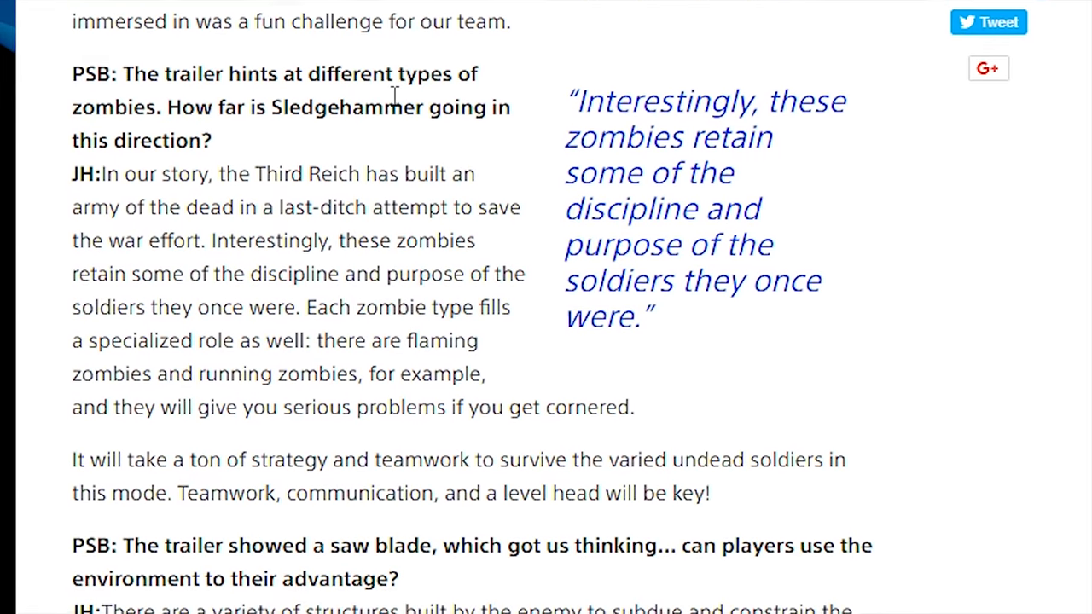
pyautogui.scroll(-3)
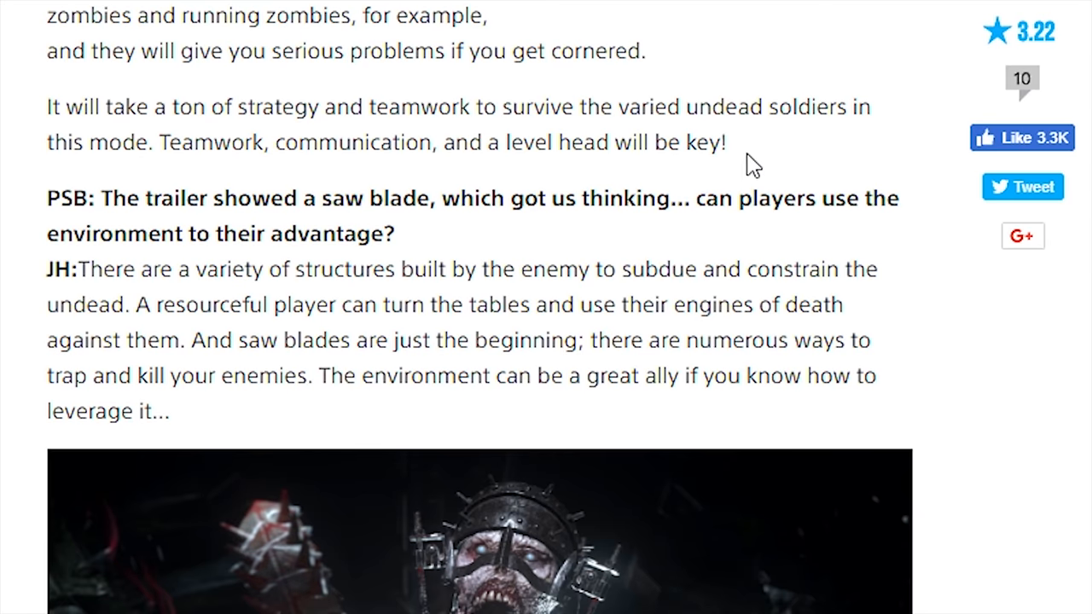
pyautogui.moveTo(124, 166)
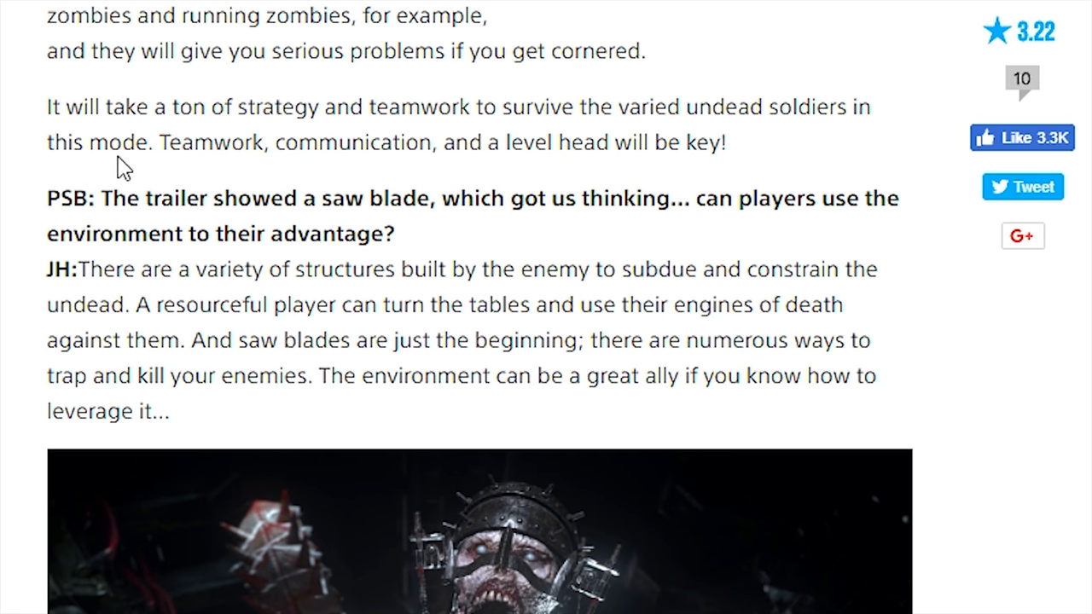
pyautogui.moveTo(424, 172)
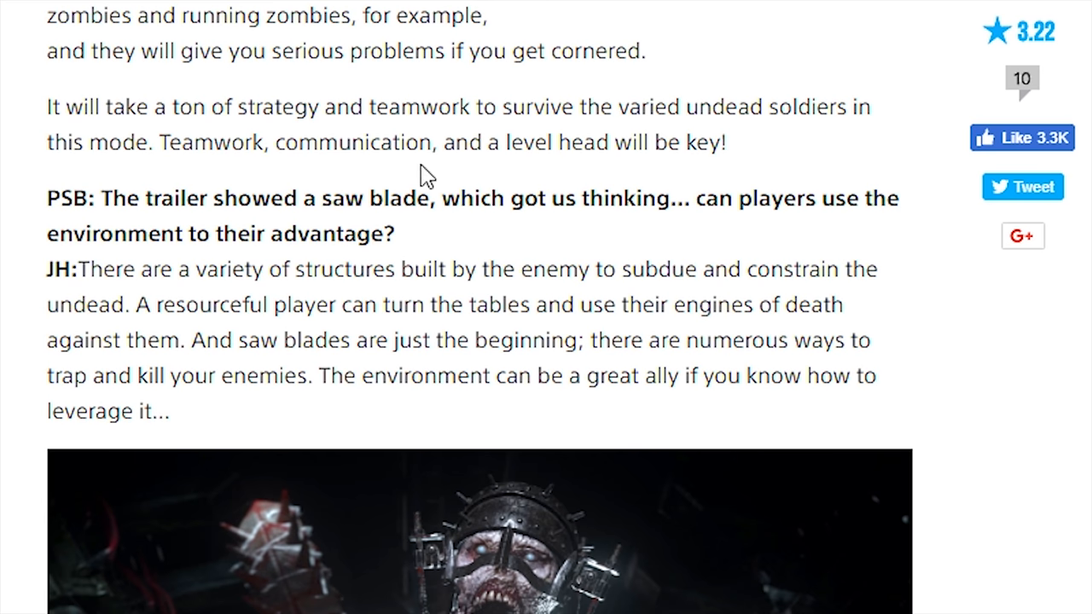
pyautogui.moveTo(802, 175)
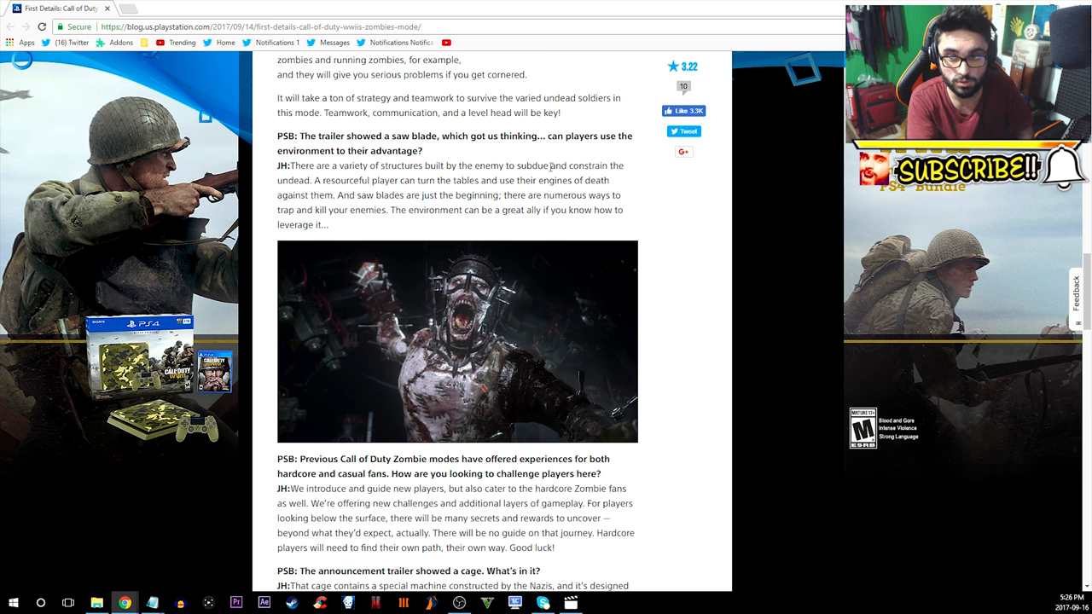
pyautogui.moveTo(303, 183)
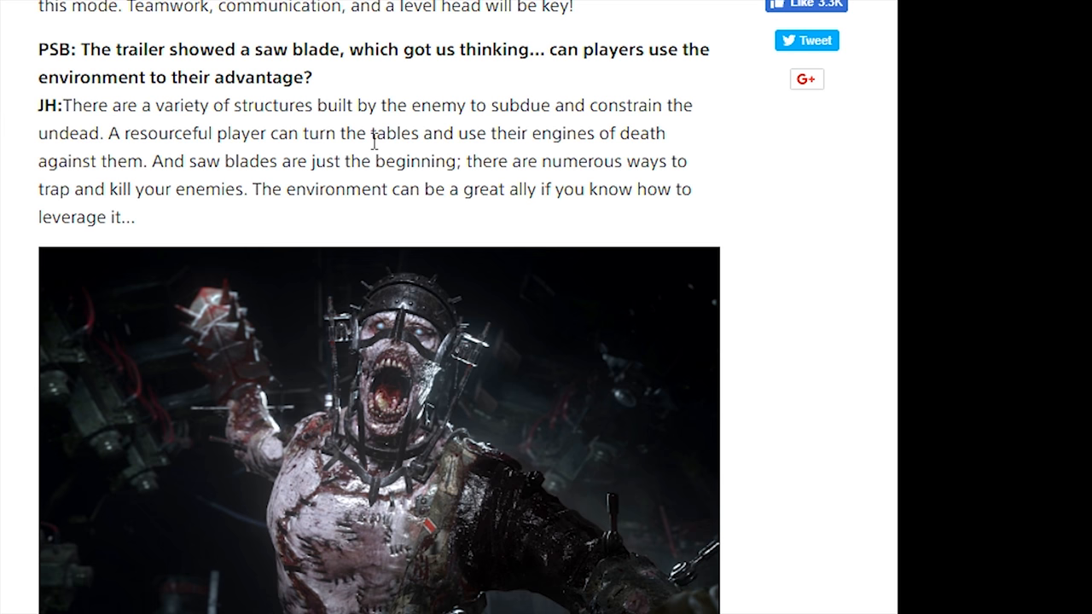
pyautogui.moveTo(480, 165)
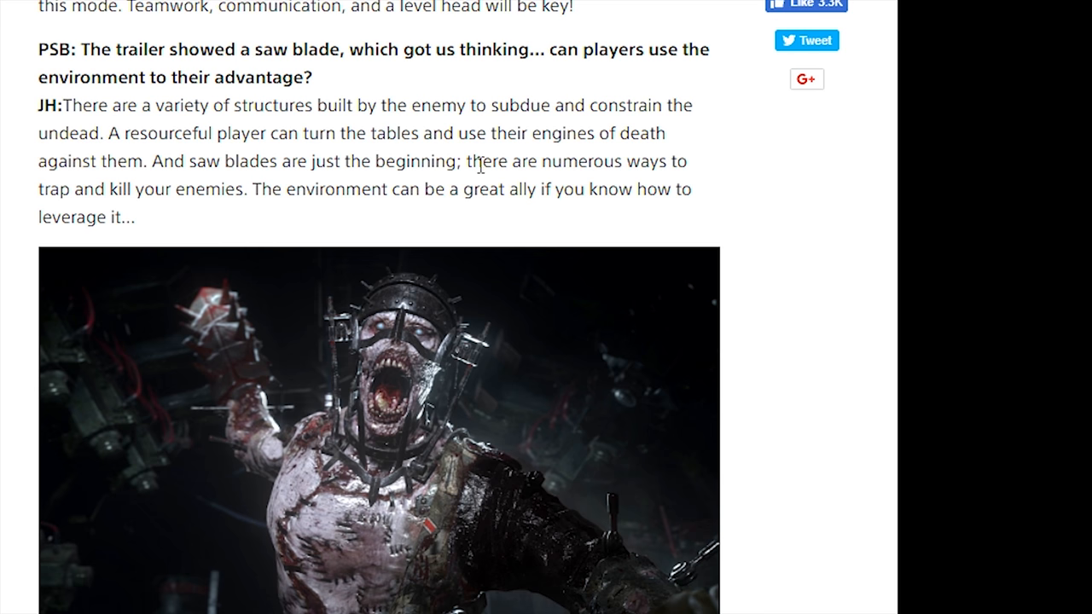
pyautogui.moveTo(158, 167)
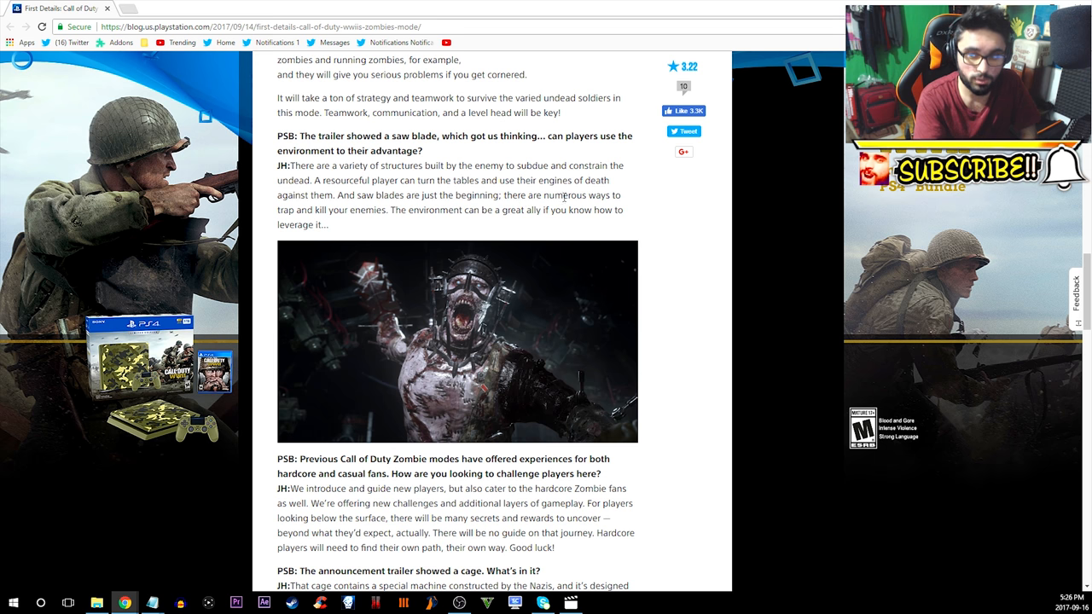
pyautogui.moveTo(346, 209)
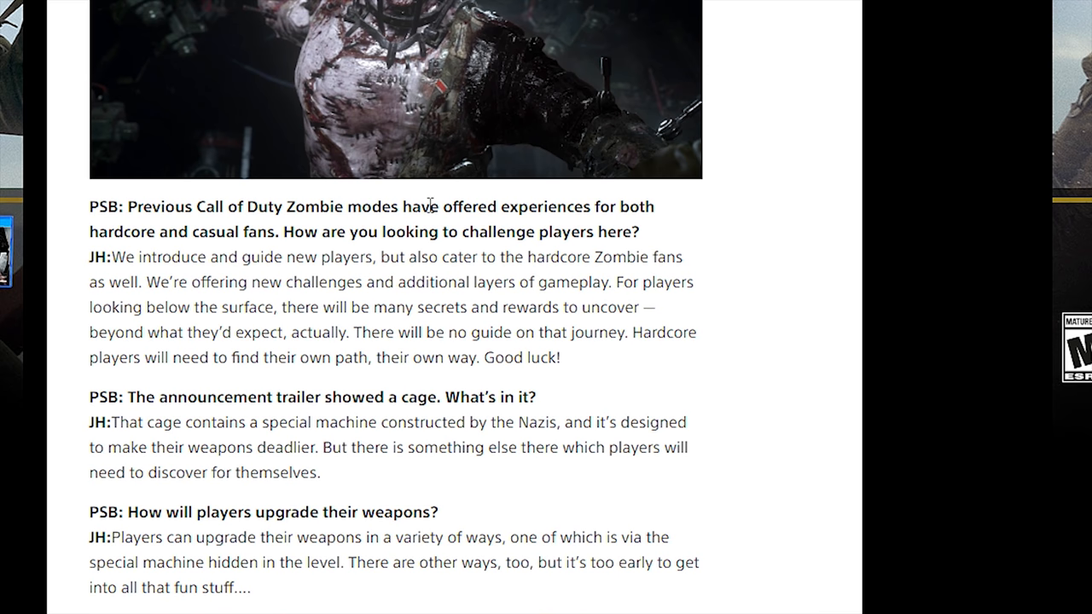
pyautogui.moveTo(233, 222)
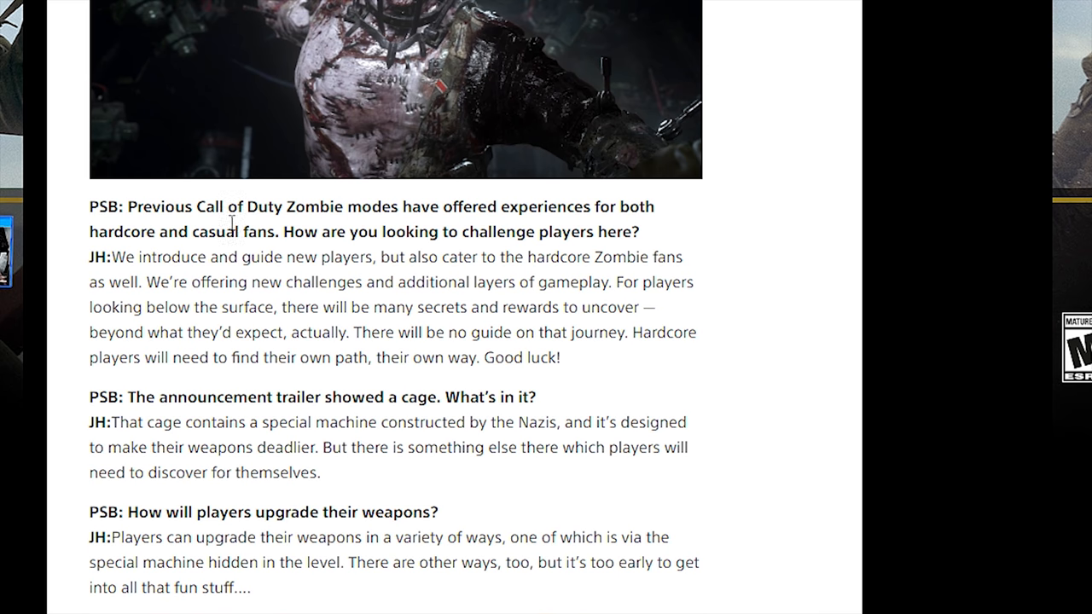
pyautogui.moveTo(407, 239)
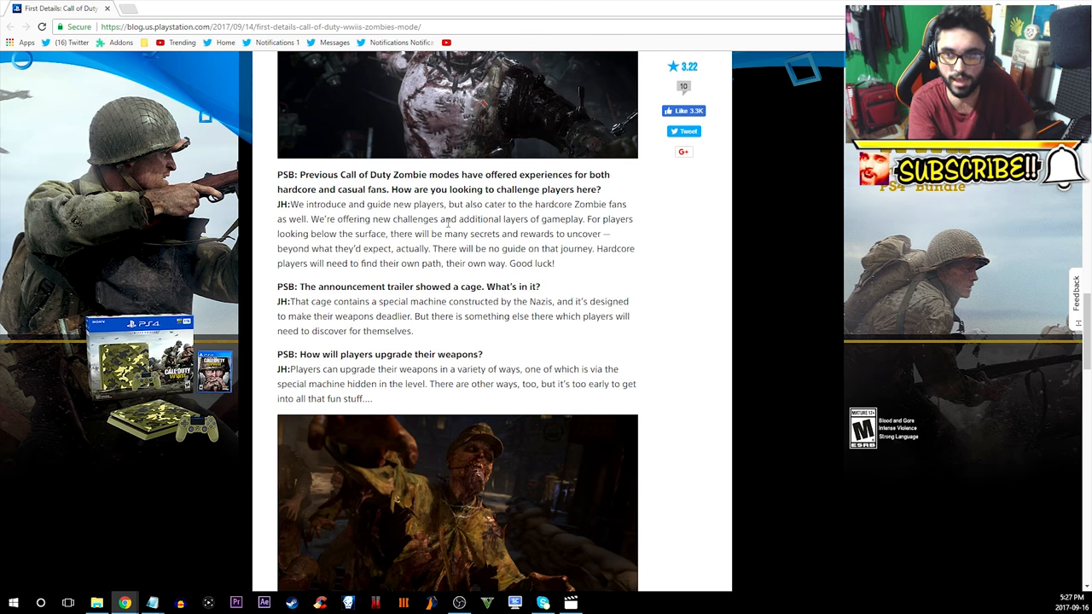
pyautogui.moveTo(333, 232)
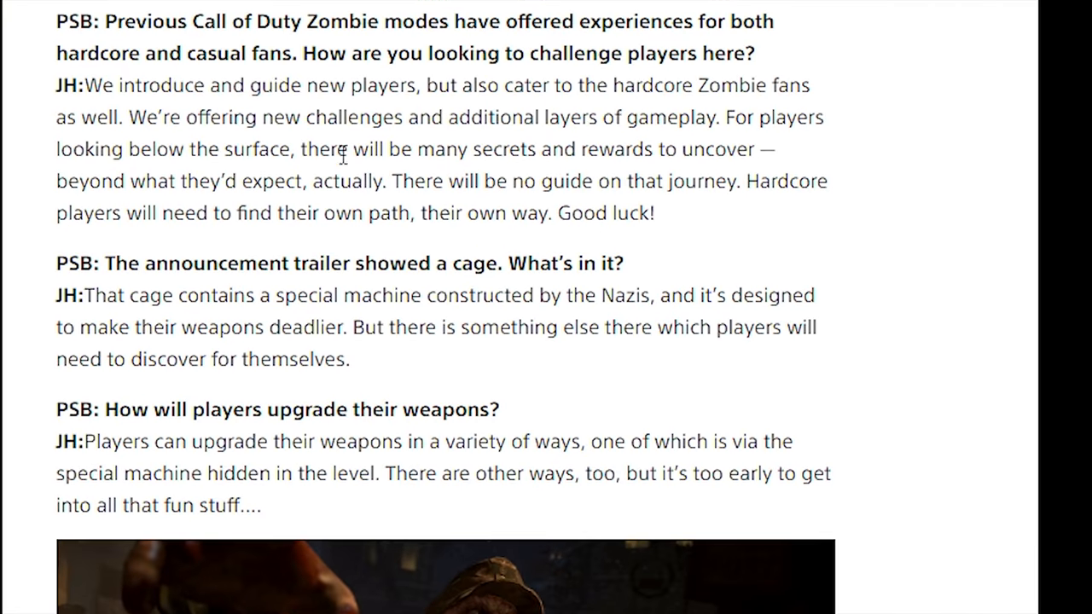
# Step: Highlight the heading of the cage question in the interview
pyautogui.moveTo(173, 84); pyautogui.dragTo(420, 85)
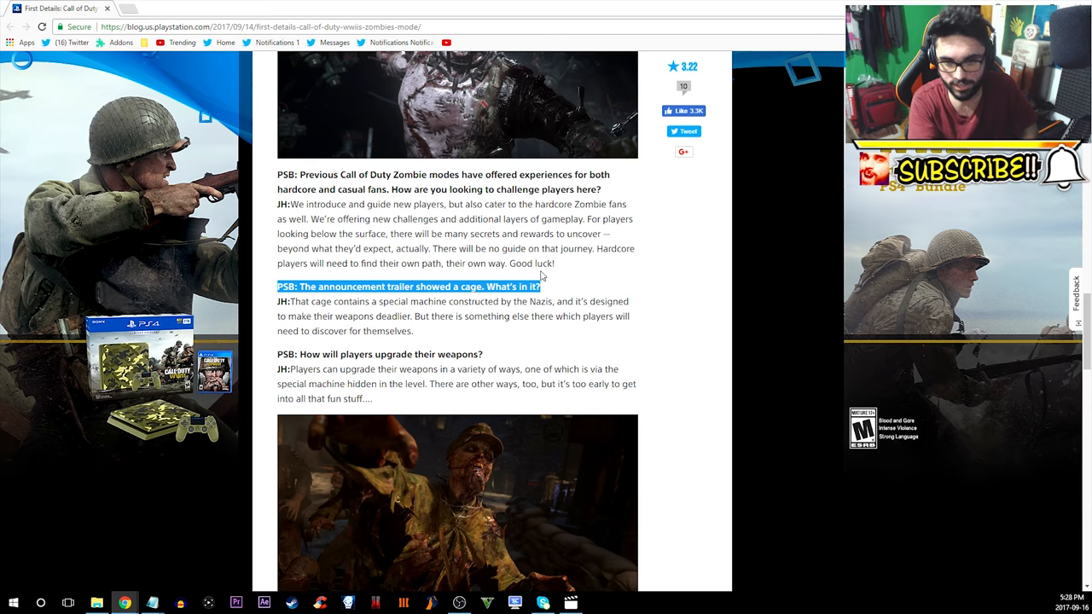
# Step: Scroll past the weapon-upgrade answer and second zombie image to the Perks and Mystery Box questions
pyautogui.scroll(-3)
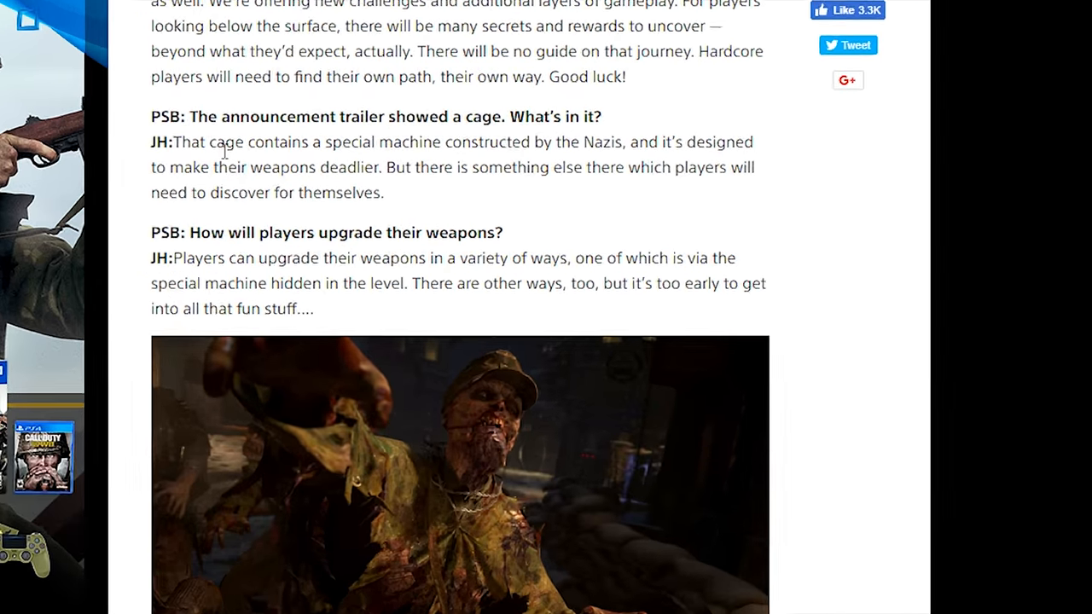
pyautogui.scroll(-3)
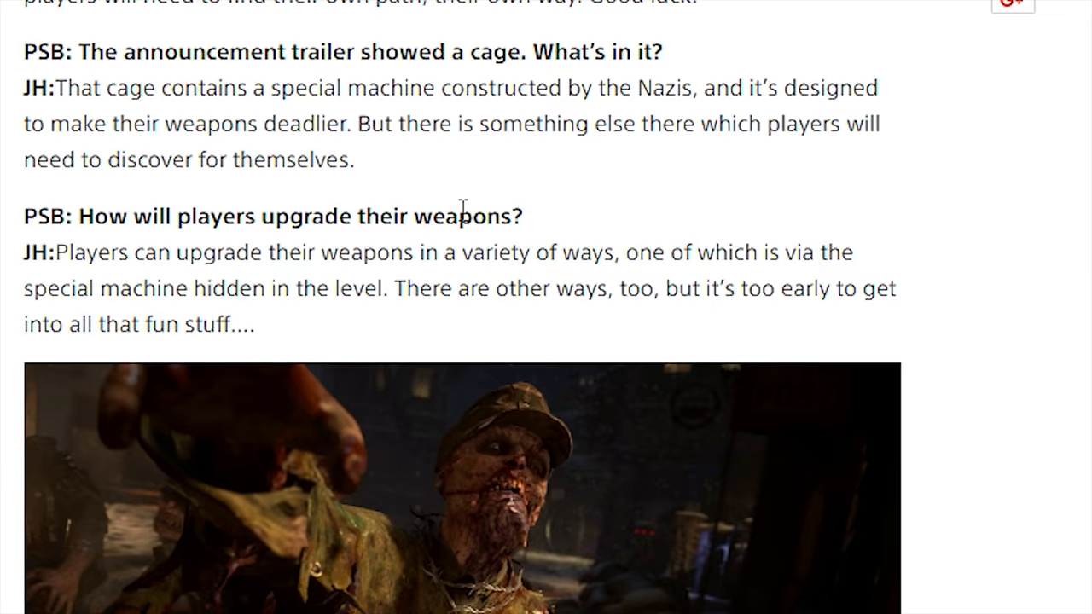
pyautogui.scroll(-3)
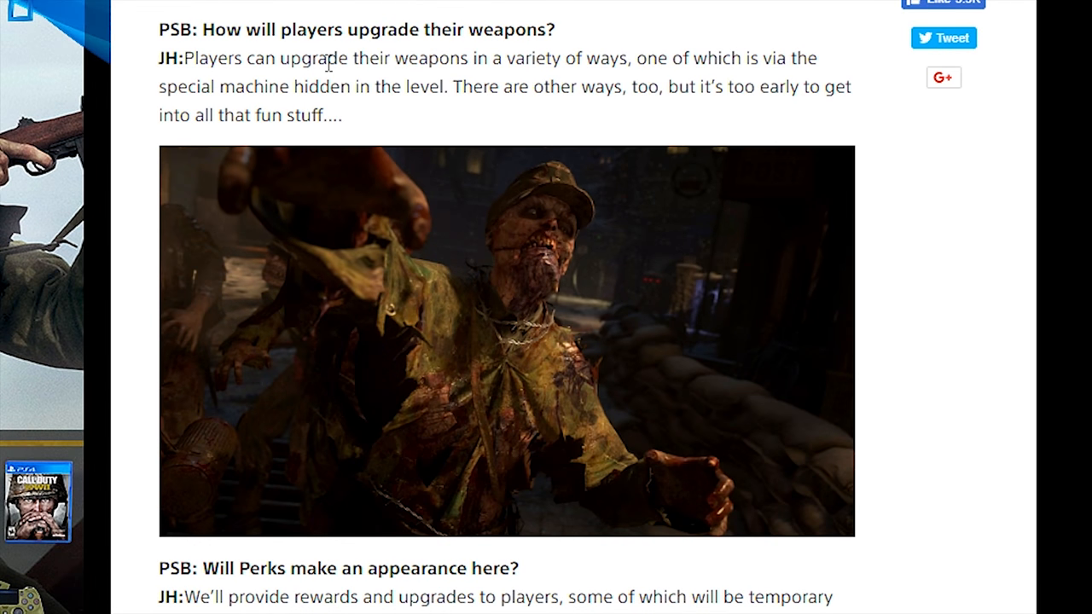
pyautogui.moveTo(459, 23)
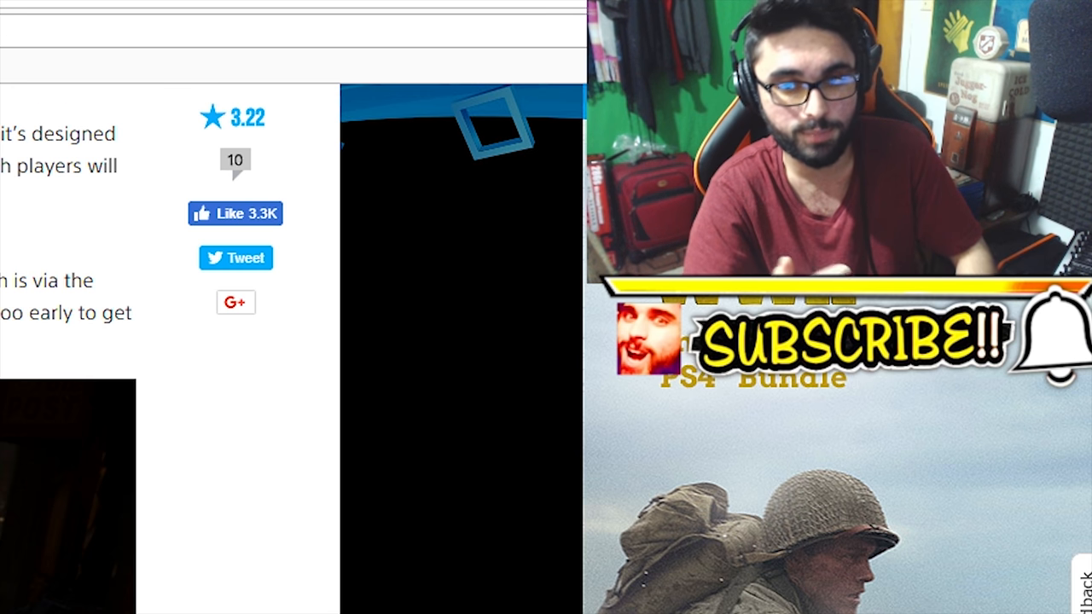
pyautogui.scroll(3)
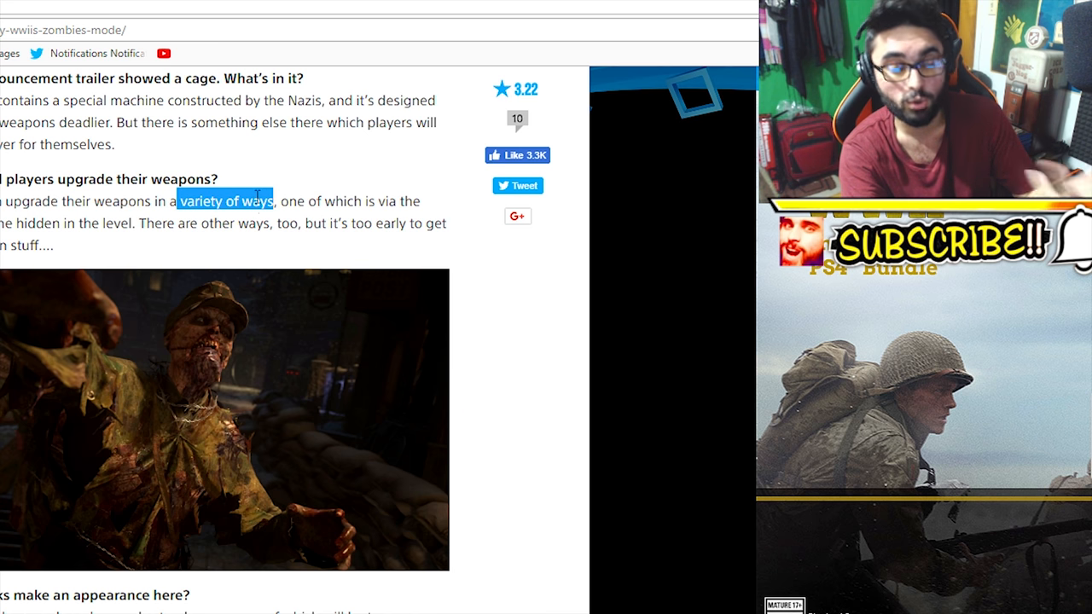
pyautogui.scroll(-3)
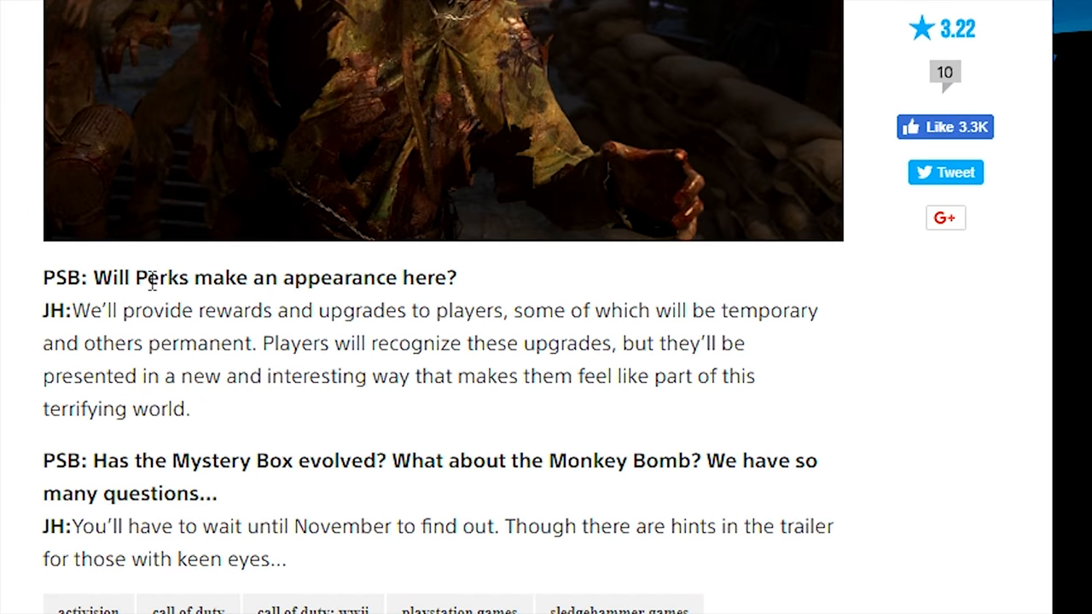
pyautogui.moveTo(186, 348)
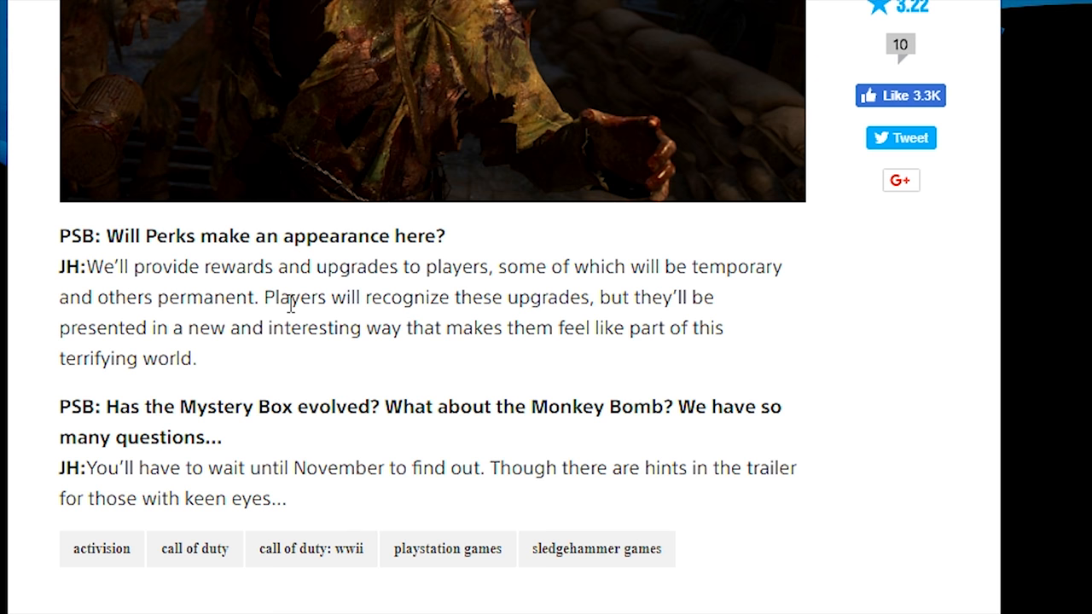
pyautogui.moveTo(235, 330)
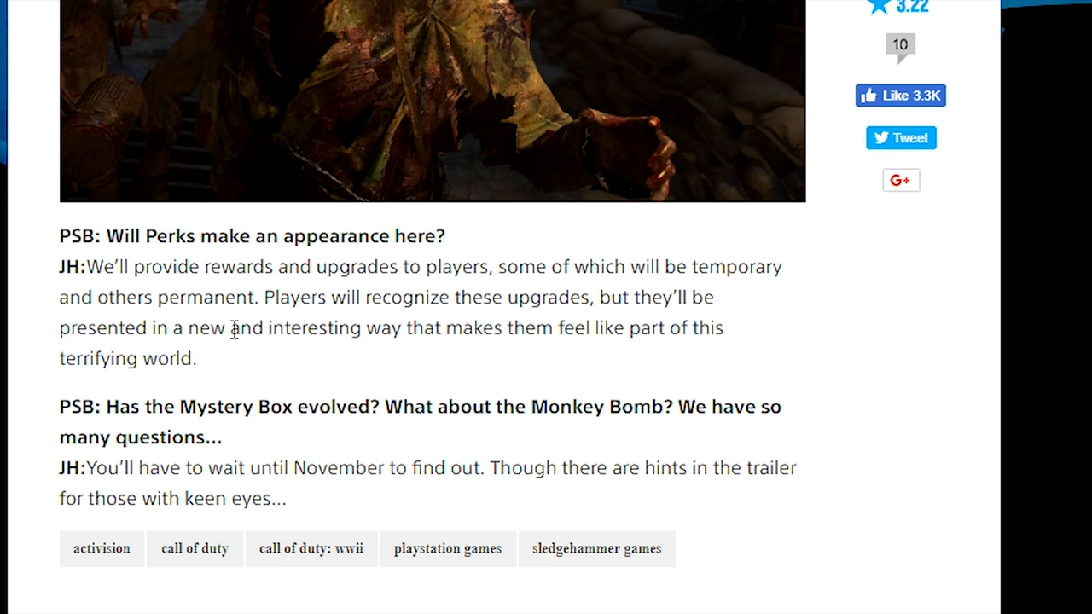
pyautogui.moveTo(441, 324)
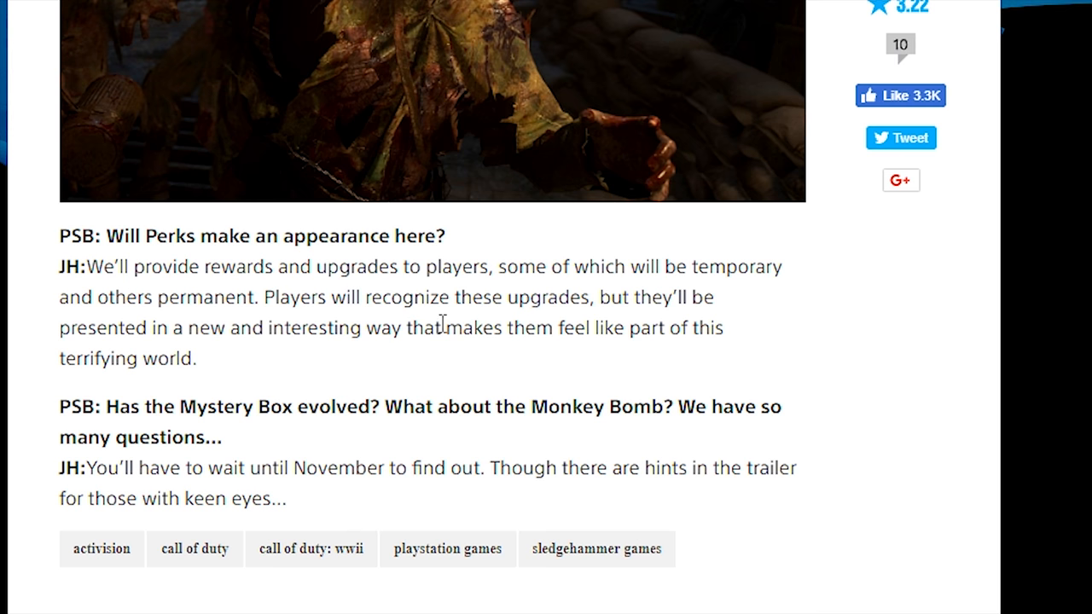
pyautogui.moveTo(461, 288)
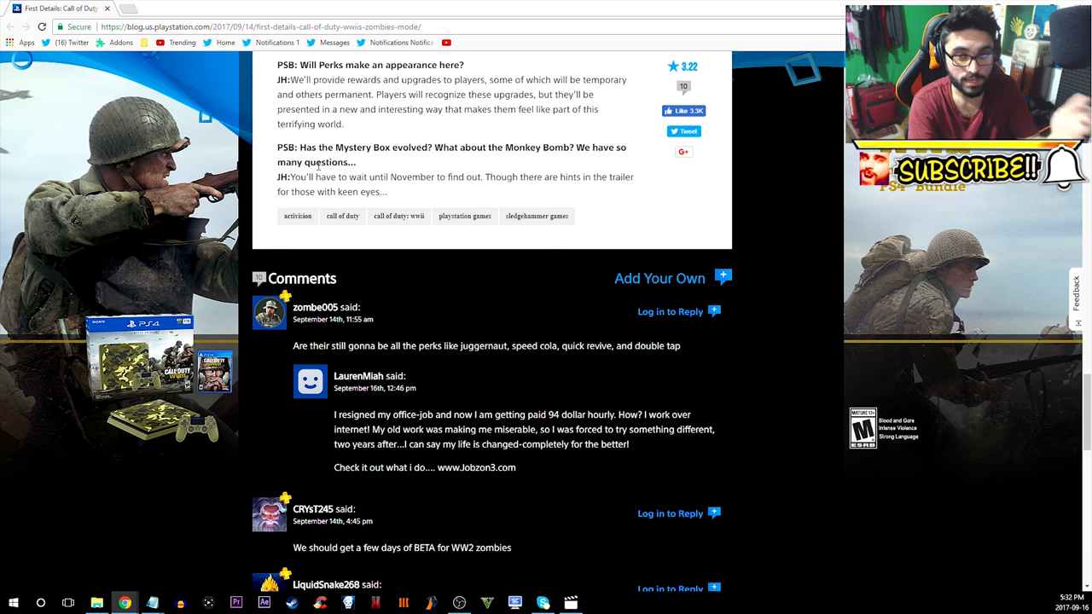
pyautogui.moveTo(418, 158)
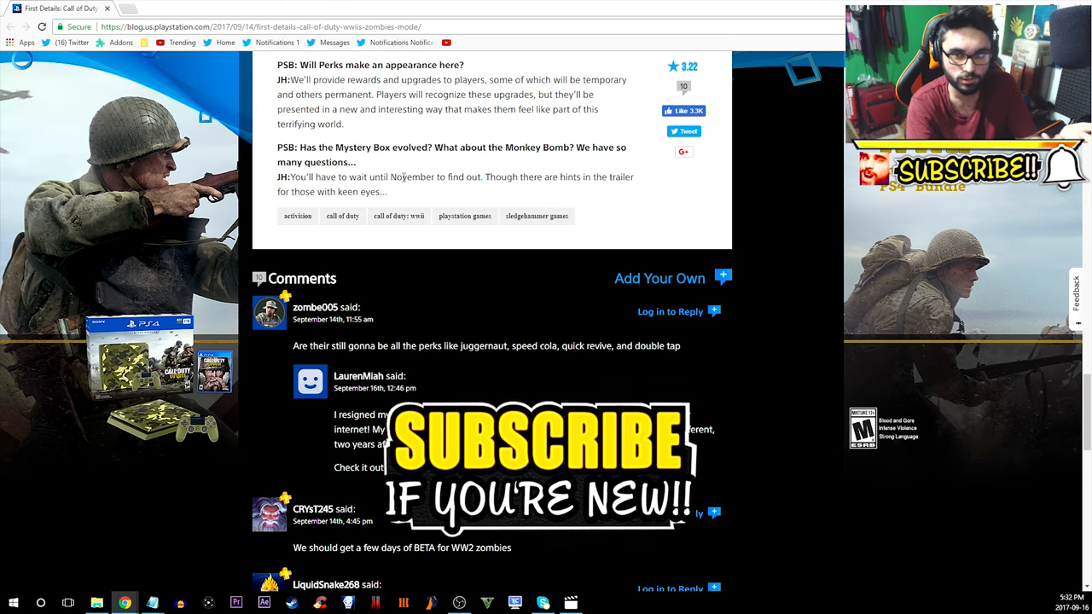
# Step: Scroll back up to the second zombie image above the Perks question
pyautogui.scroll(3)
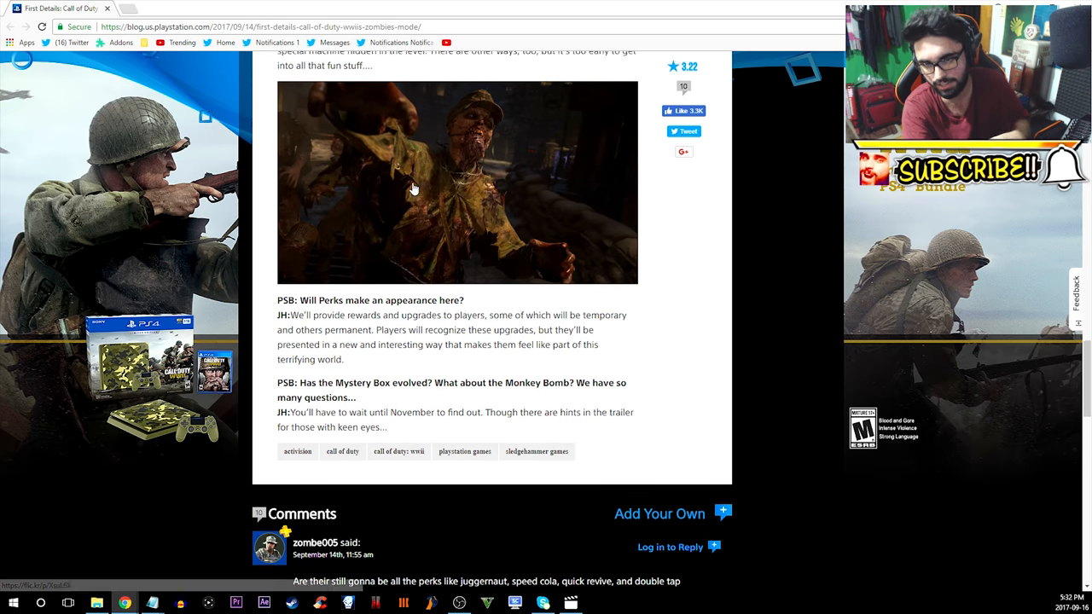